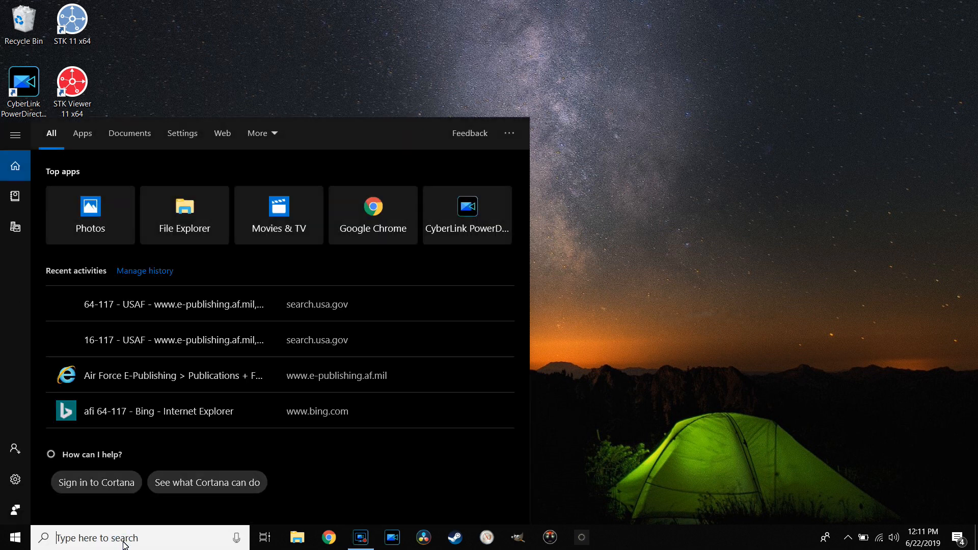
Step: Search "mem" and choose the View RAM info result to reach Settings About
{"action": "type", "text": "mem"}
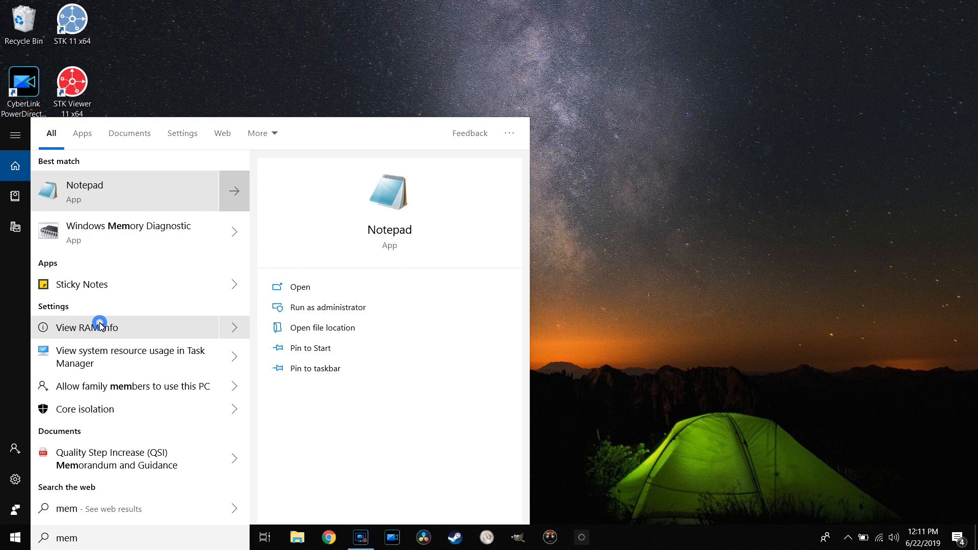
{"action": "left_click", "coordinate": [88, 328]}
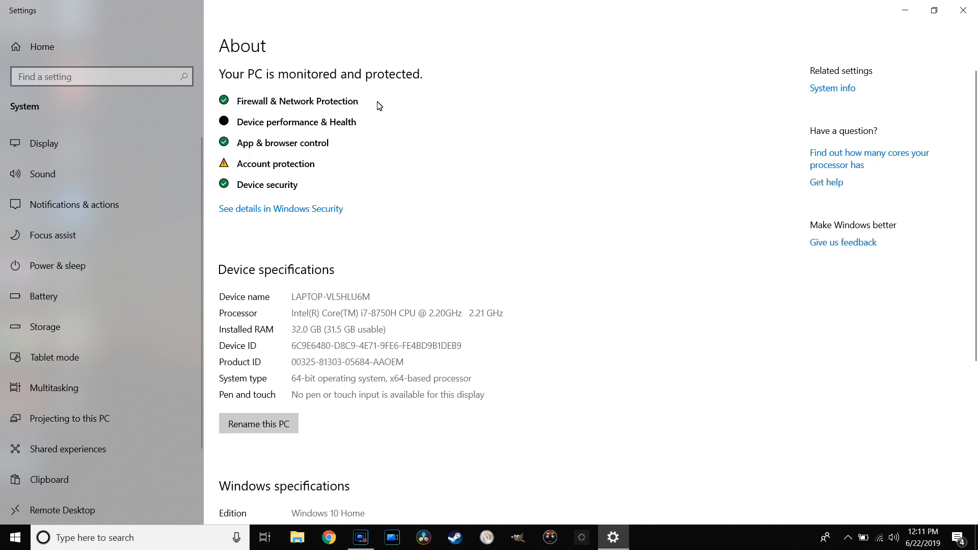
{"action": "mouse_move", "coordinate": [240, 282]}
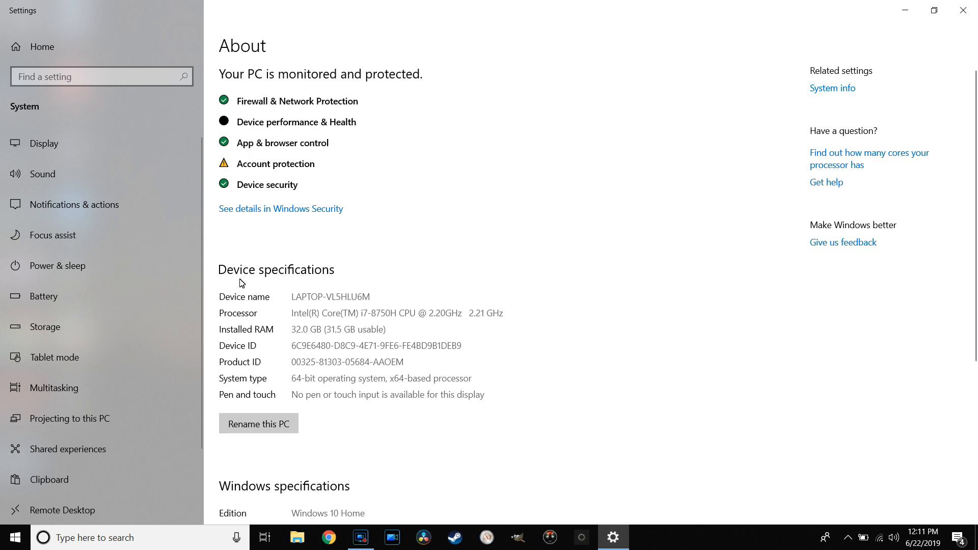
{"action": "mouse_move", "coordinate": [333, 341]}
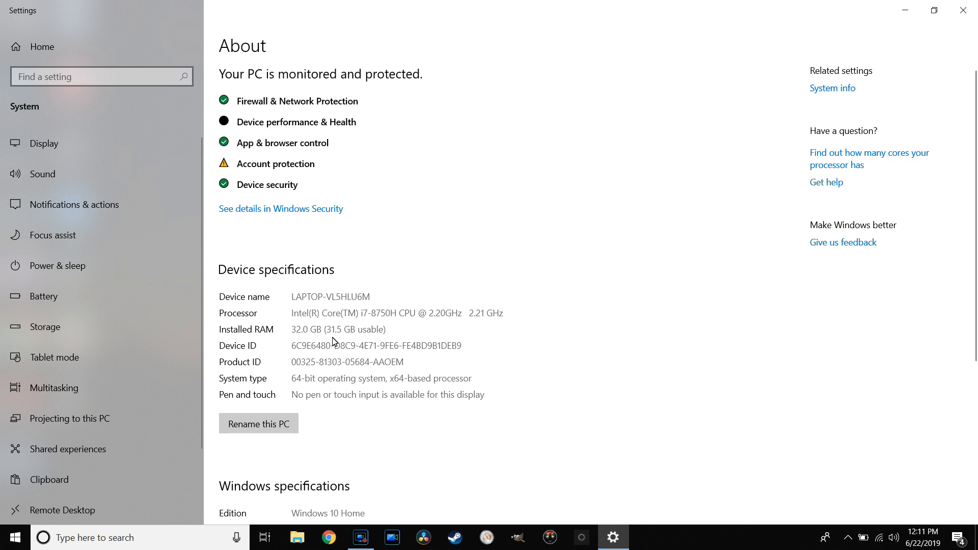
{"action": "mouse_move", "coordinate": [307, 340]}
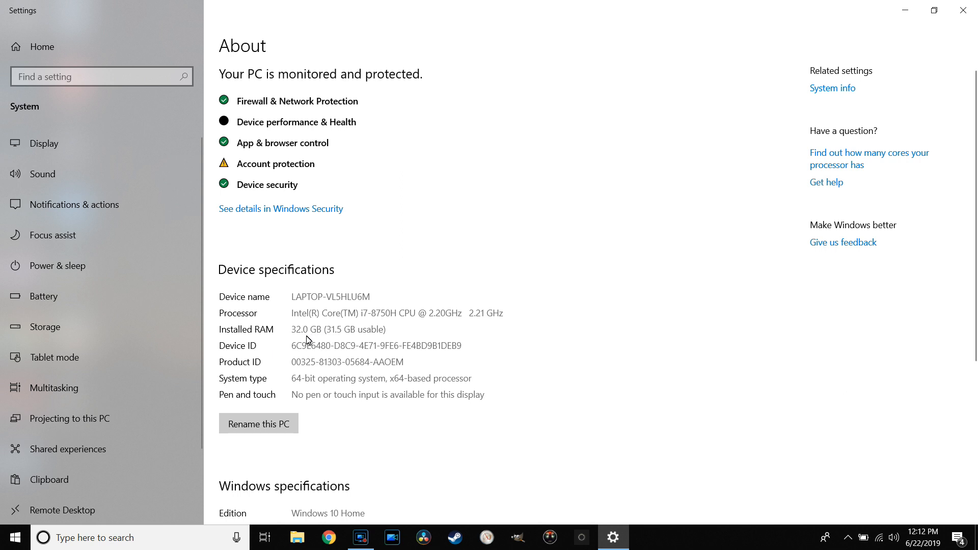
{"action": "mouse_move", "coordinate": [561, 297]}
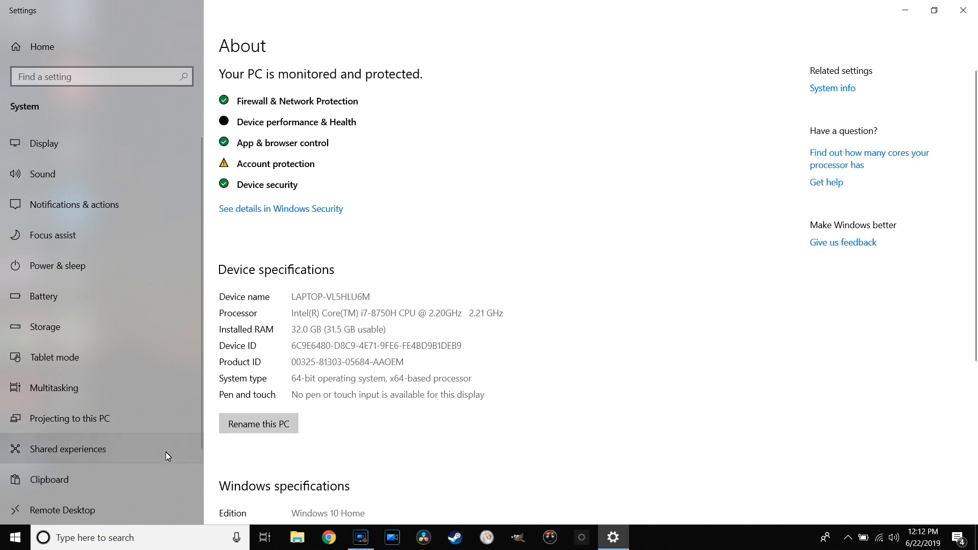
Step: Start a new taskbar search, typing "resolve" then "ress\" for another program
{"action": "type", "text": "resolve"}
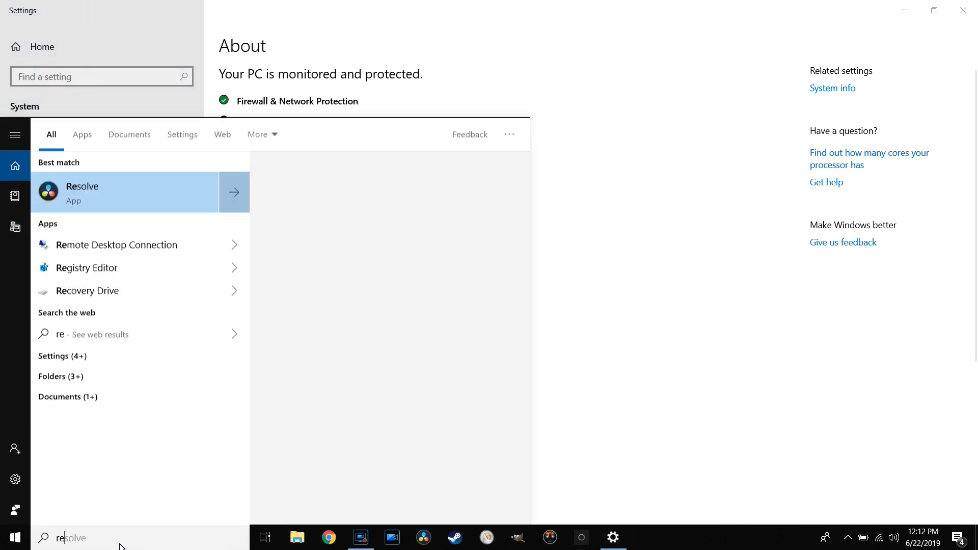
{"action": "type", "text": "ress\\"}
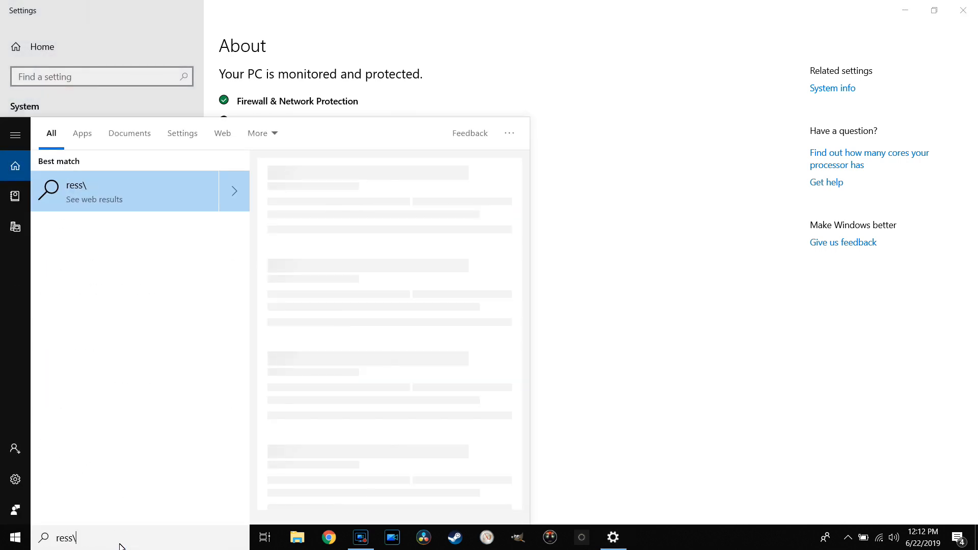